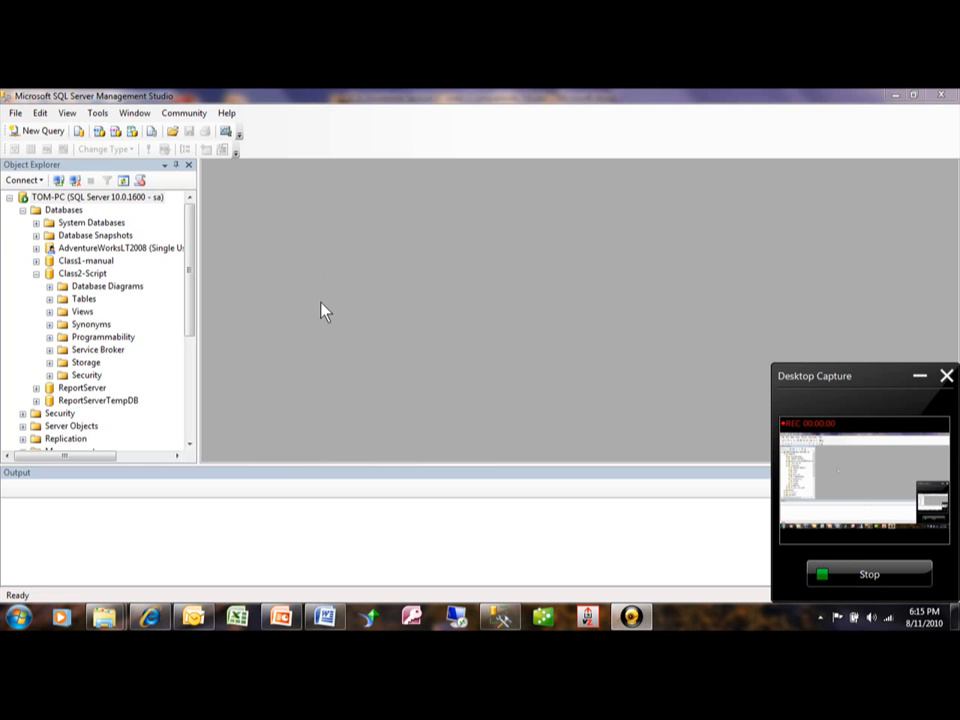
mouse_move(128, 238)
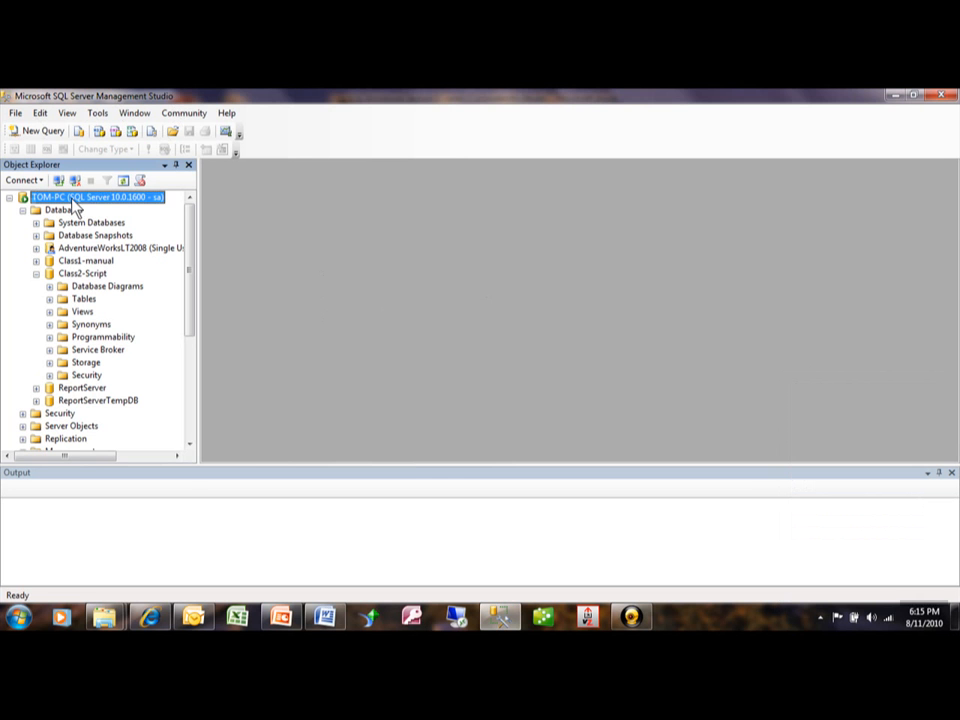
- Bring up the TOM-PC server node's actions in Object Explorer to reach Activity Monitor
right_click(95, 196)
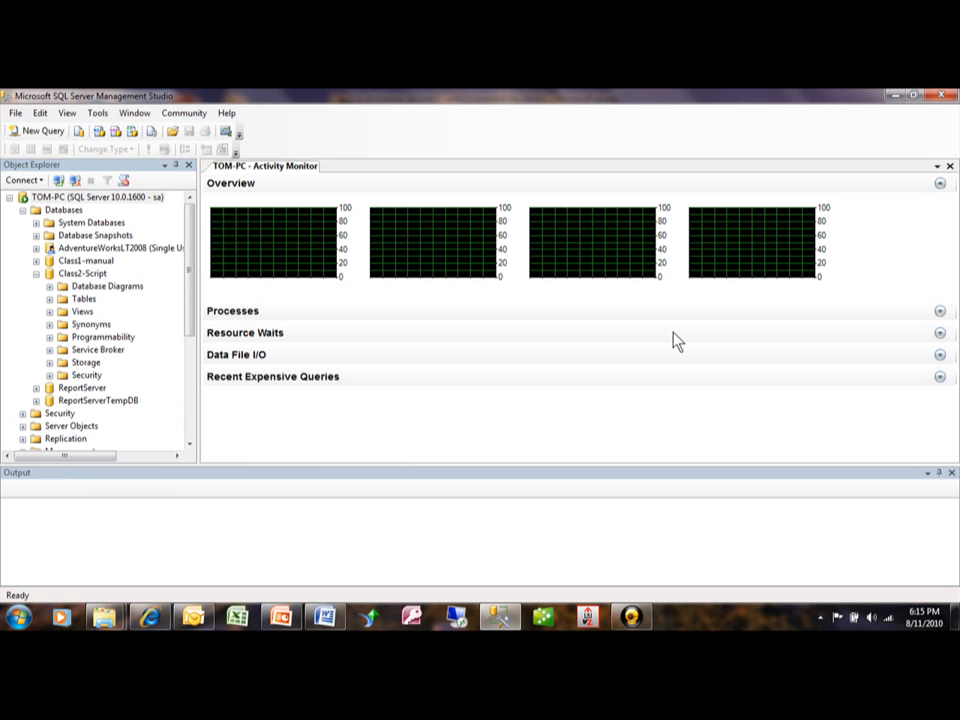
mouse_move(543, 243)
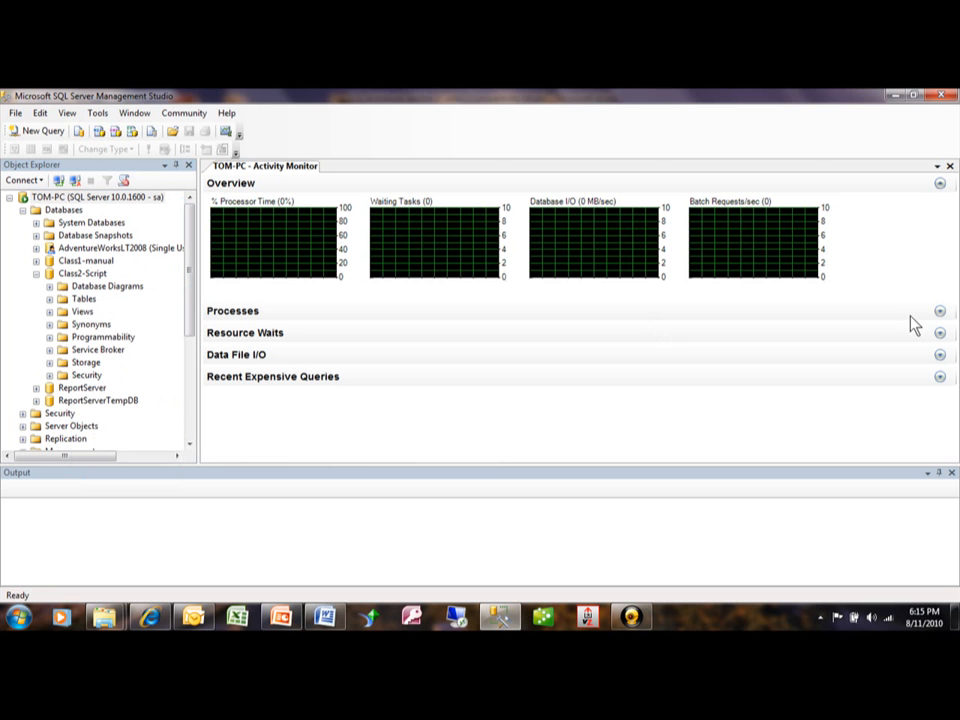
mouse_move(940, 311)
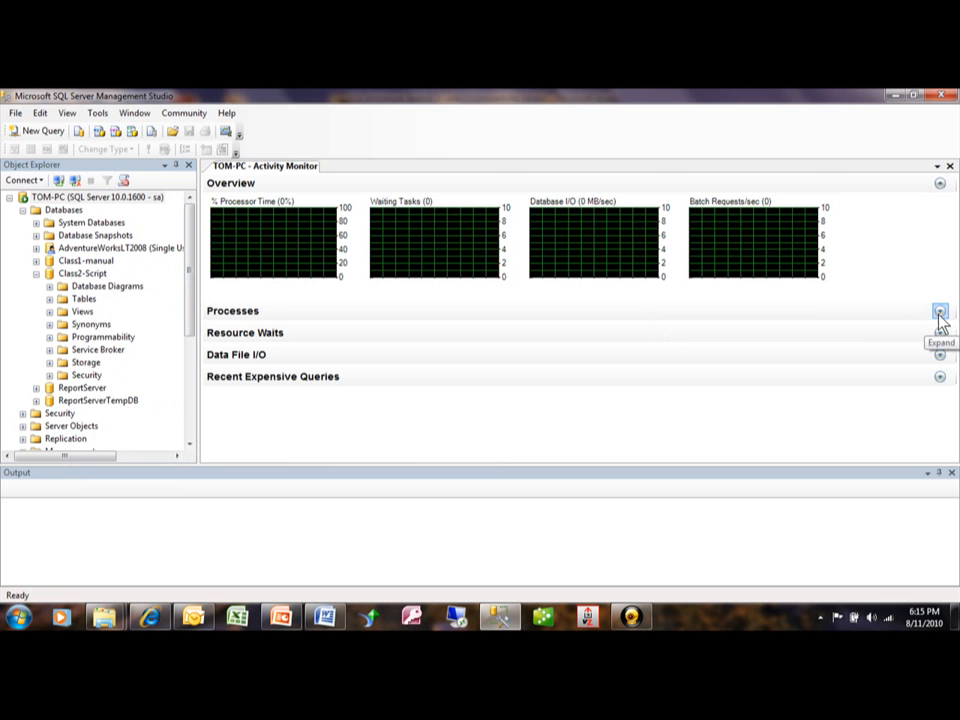
- Expand Processes to list the server's eight sessions with logins, databases and states
click(939, 311)
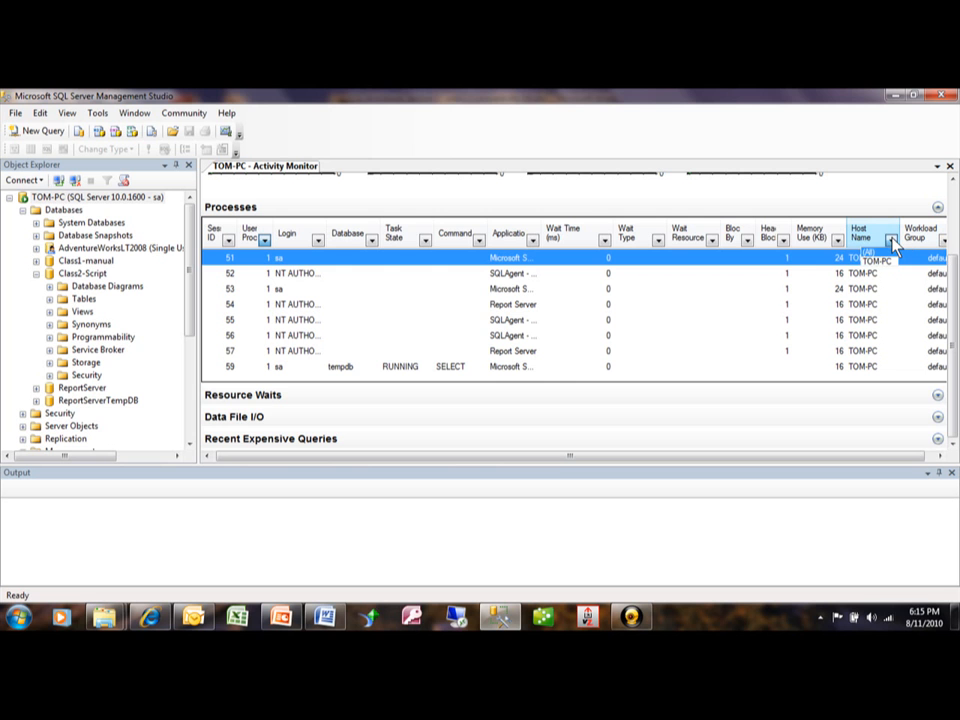
mouse_move(708, 305)
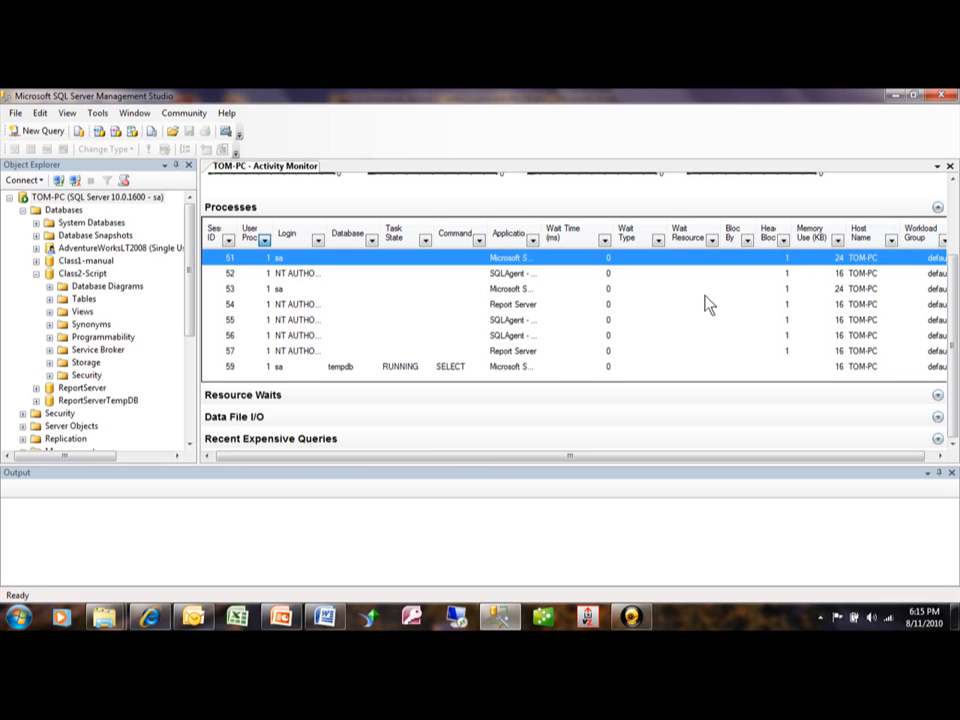
mouse_move(249, 285)
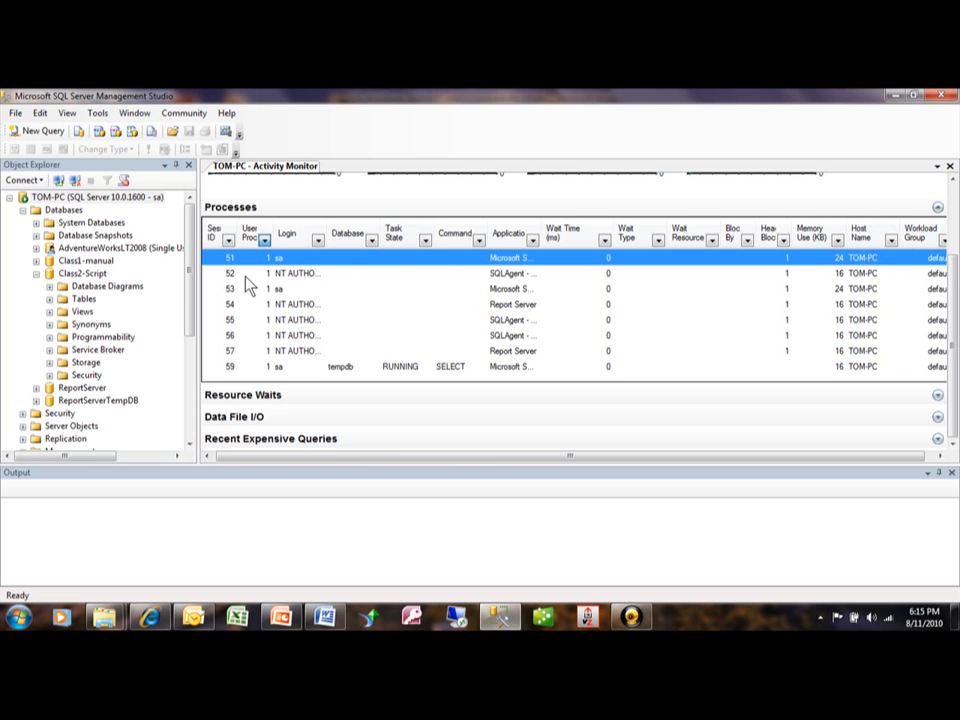
mouse_move(235, 288)
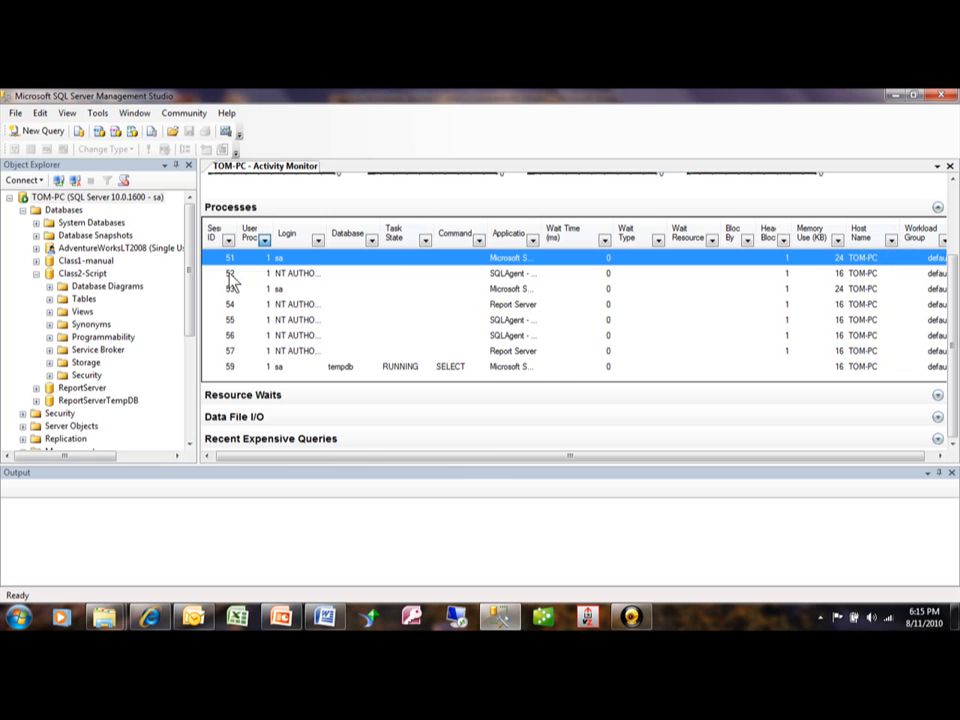
right_click(230, 273)
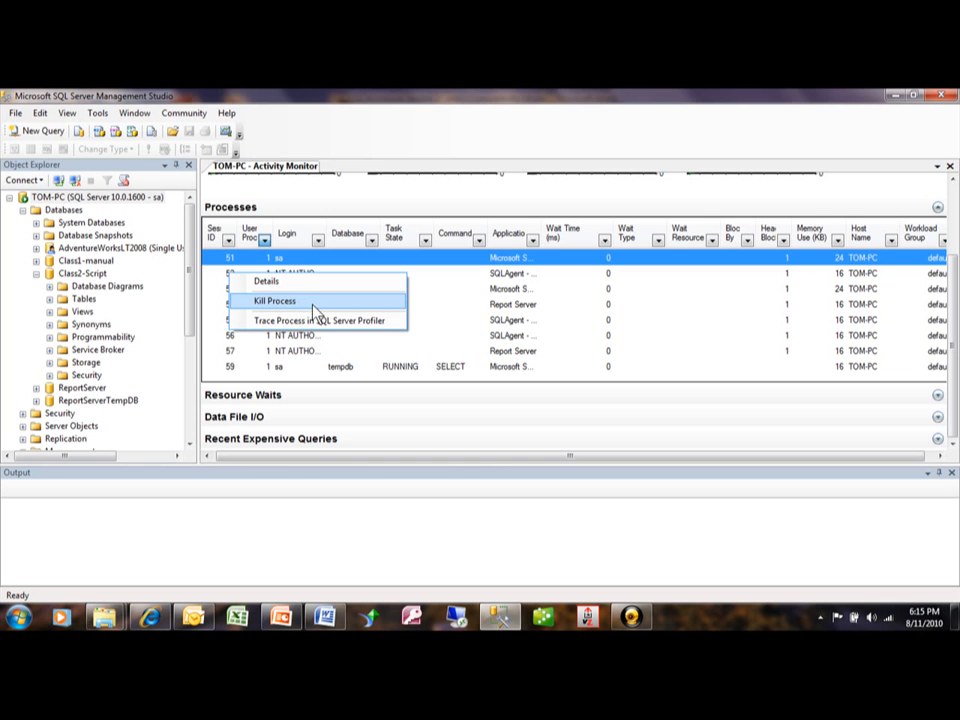
click(450, 289)
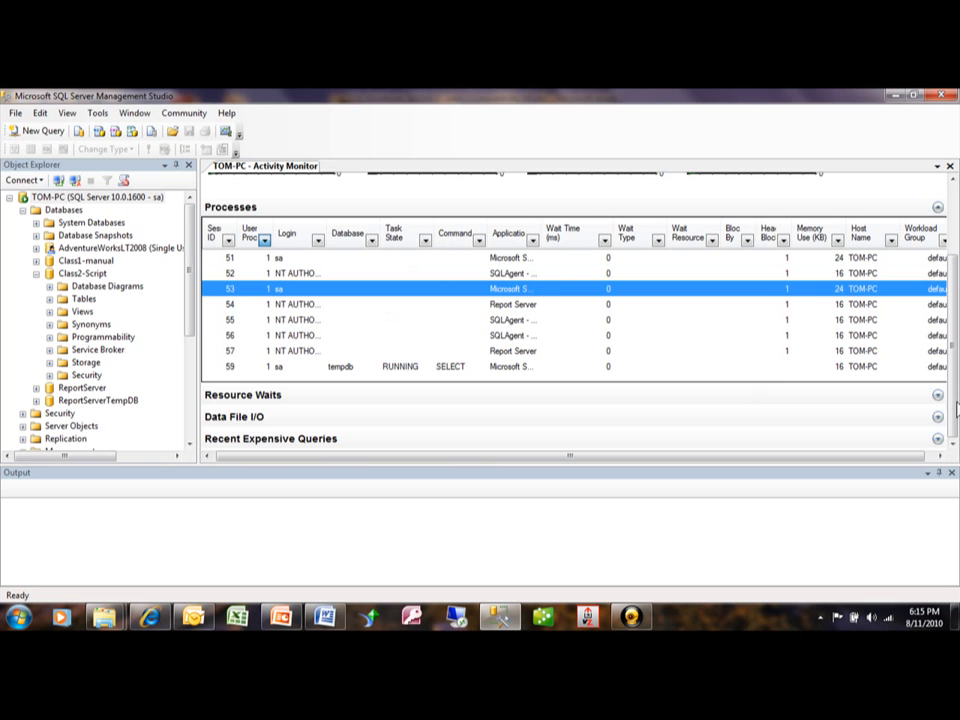
mouse_move(937, 394)
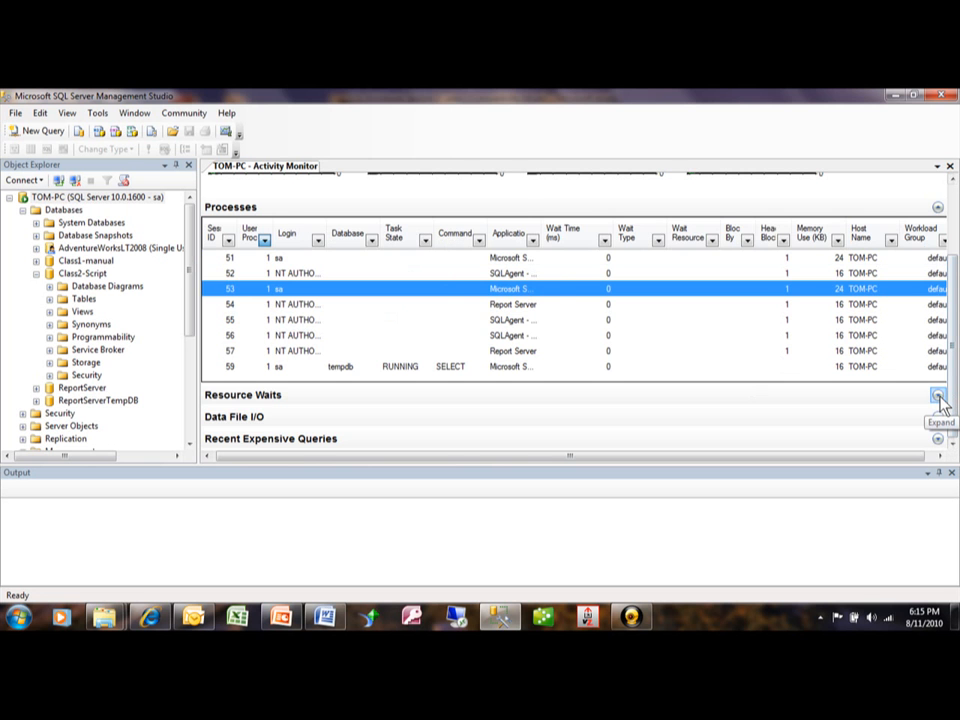
click(937, 410)
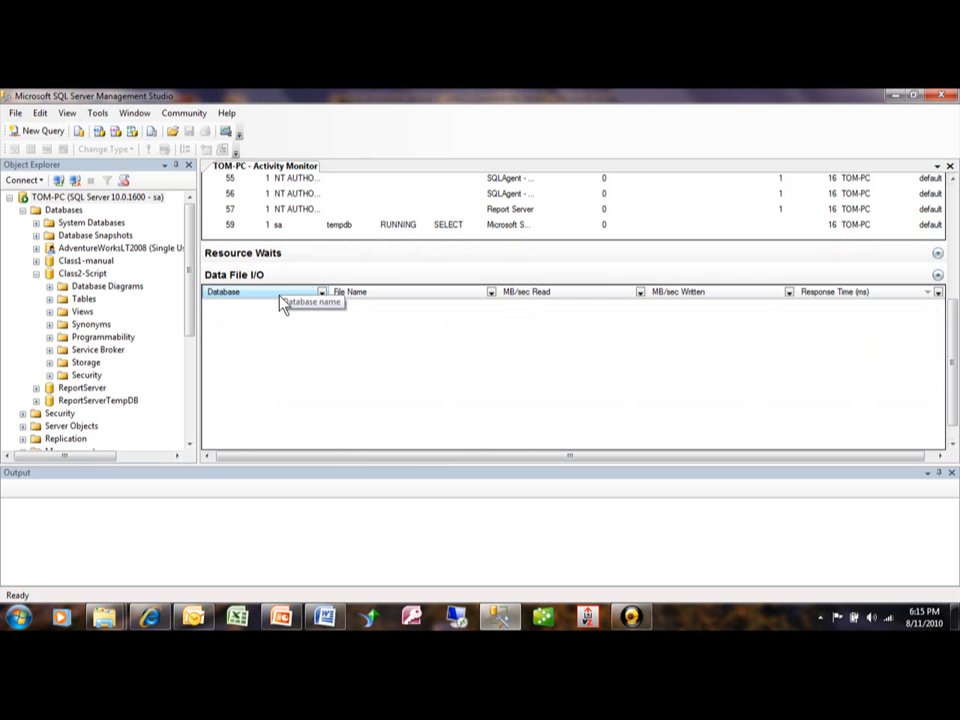
mouse_move(937, 276)
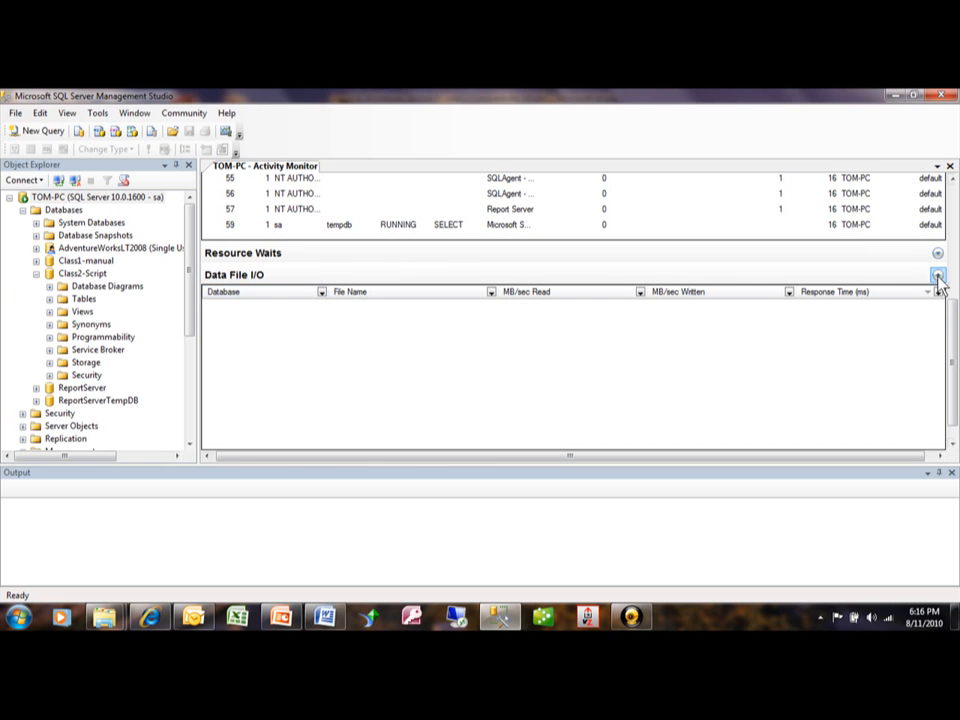
click(937, 275)
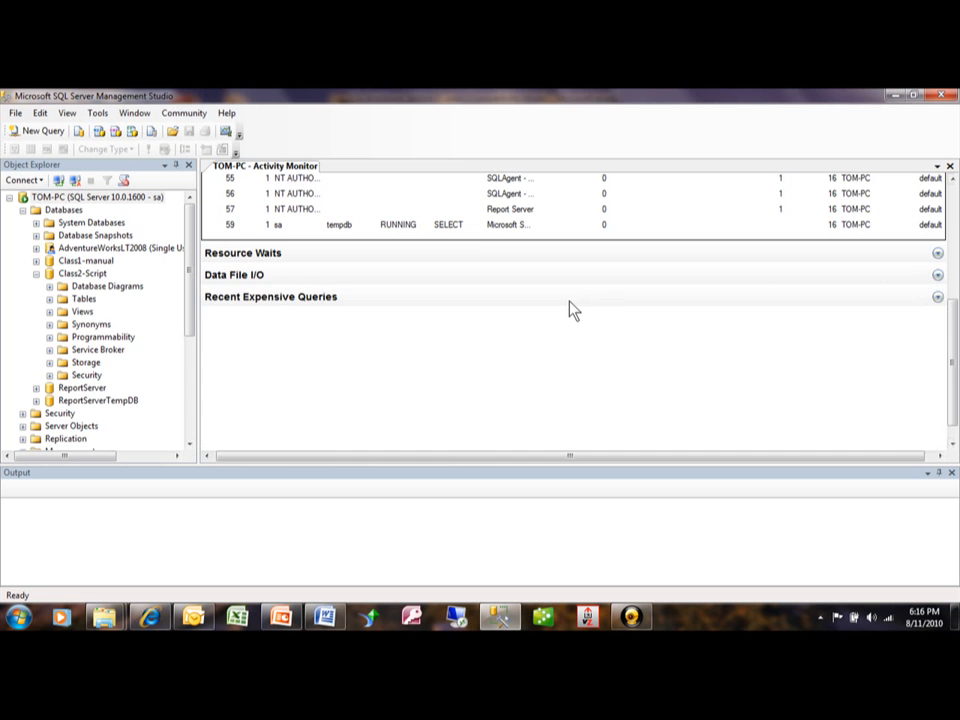
- Expand Recent Expensive Queries and scroll through their CPU, reads and duration figures
click(936, 296)
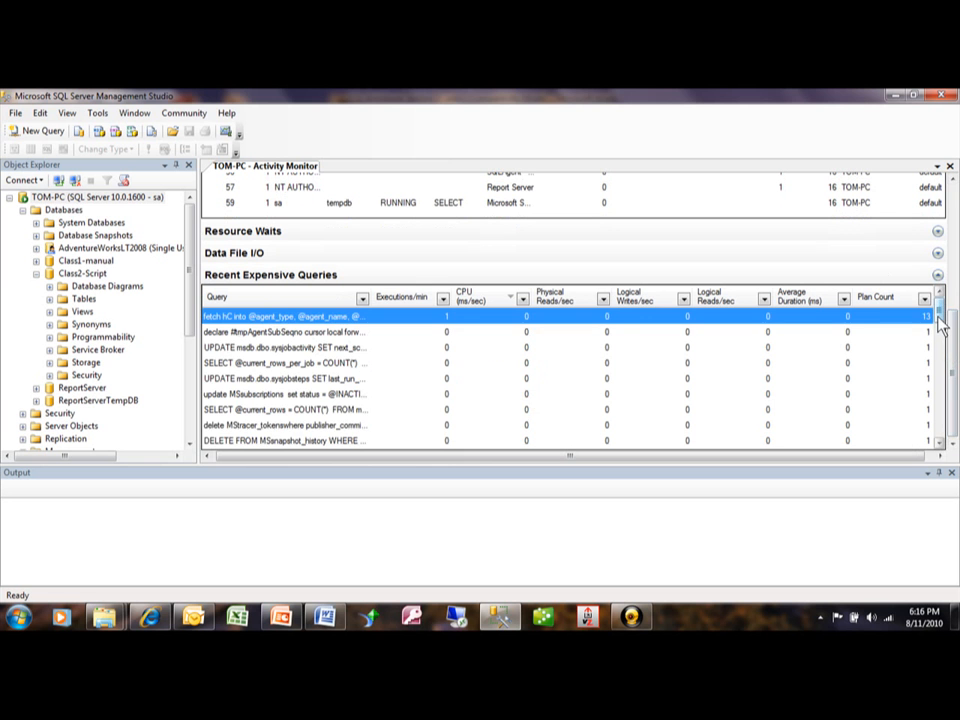
scroll(down, 3)
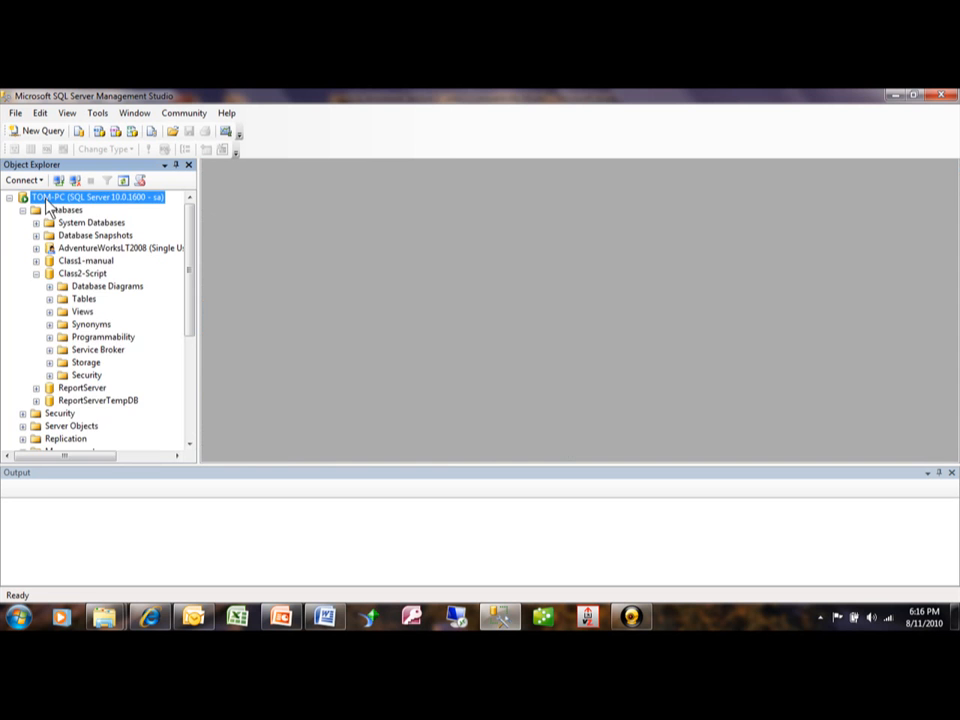
- Bring up the server node's actions again after Activity Monitor is closed
right_click(95, 196)
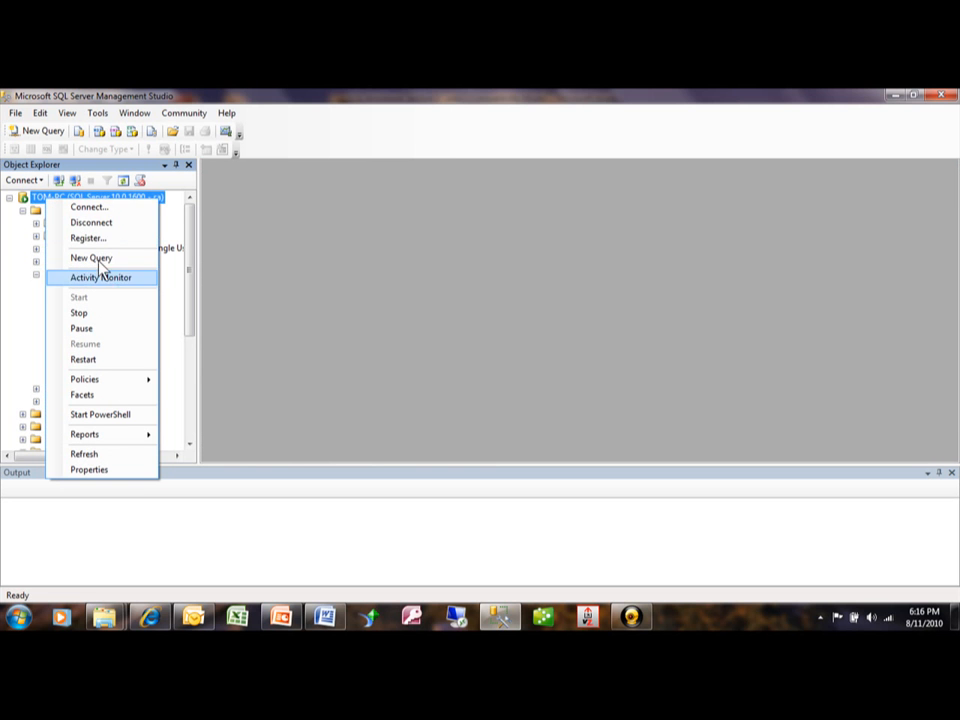